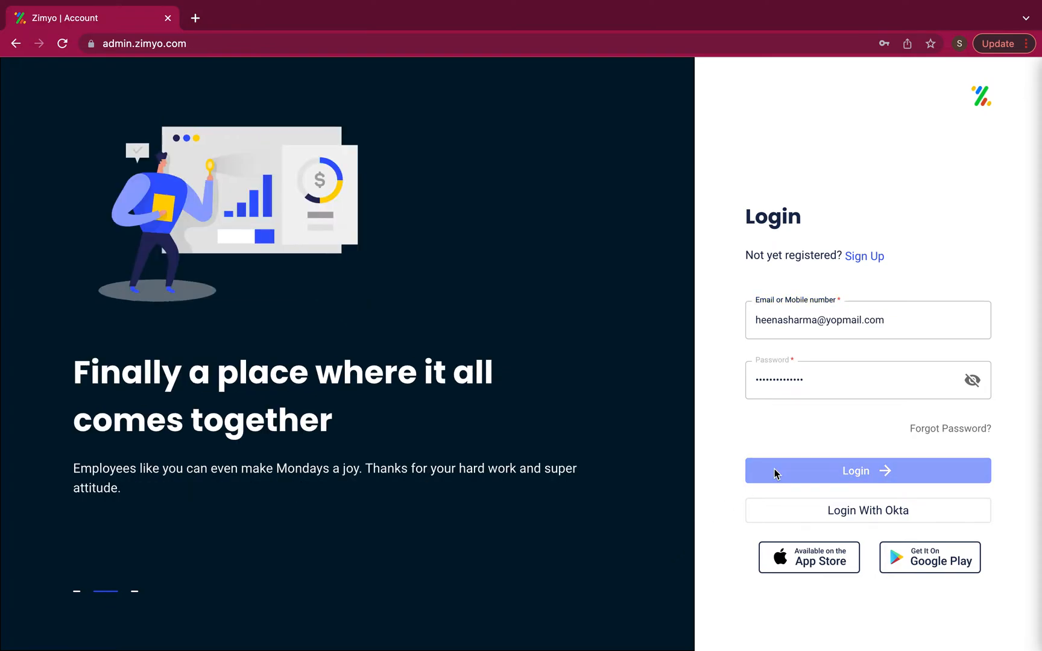
# Log in and reach the Assets module via the Others menu
pyautogui.click(867, 470)
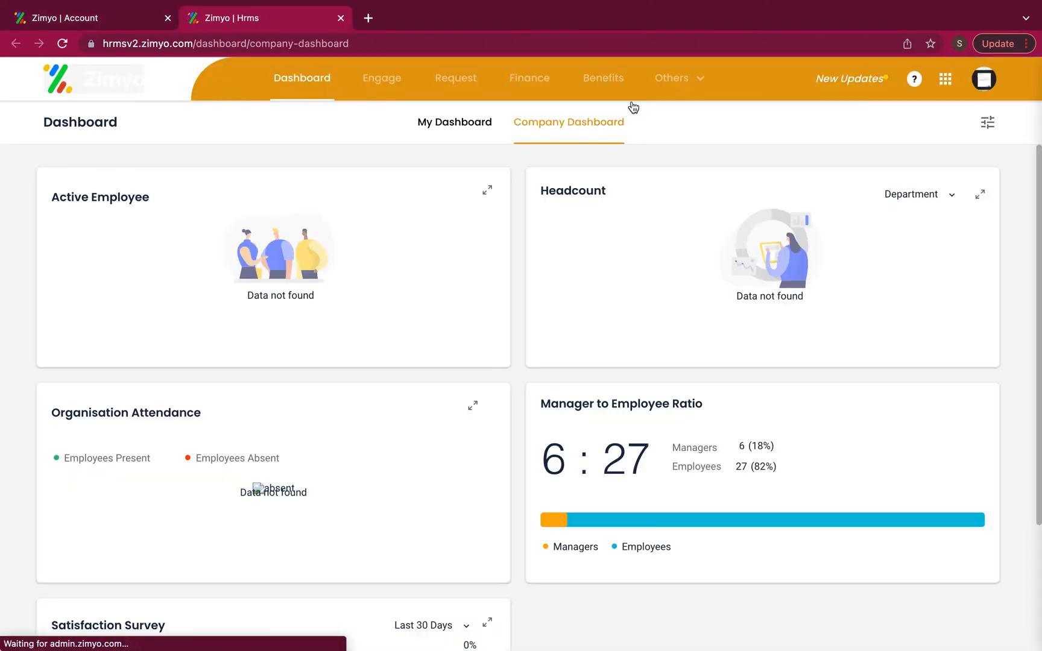
pyautogui.click(672, 77)
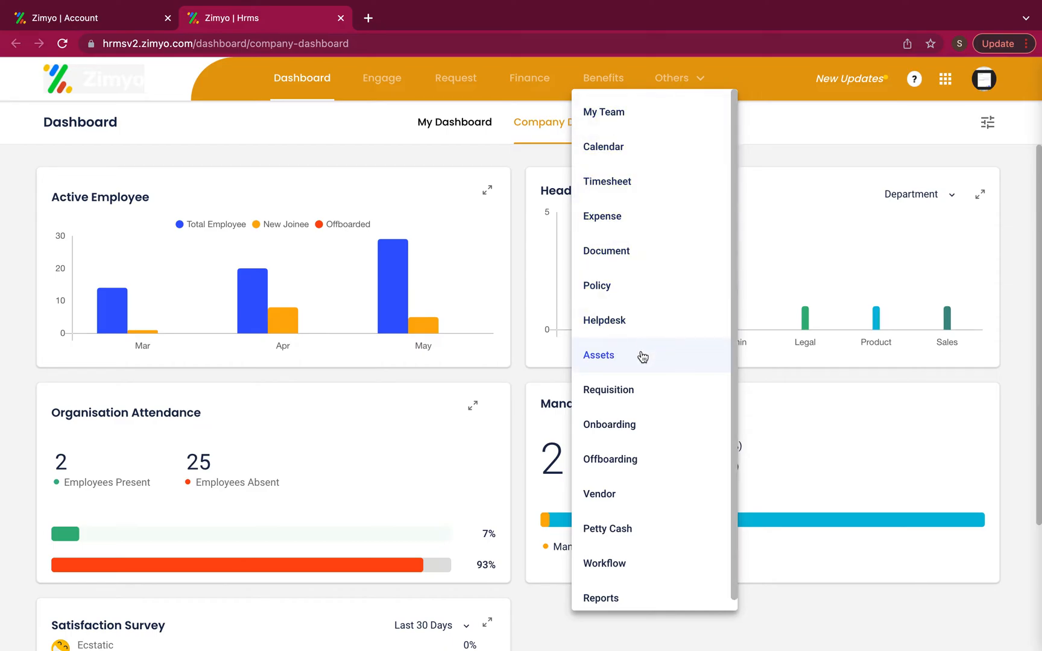
pyautogui.click(598, 354)
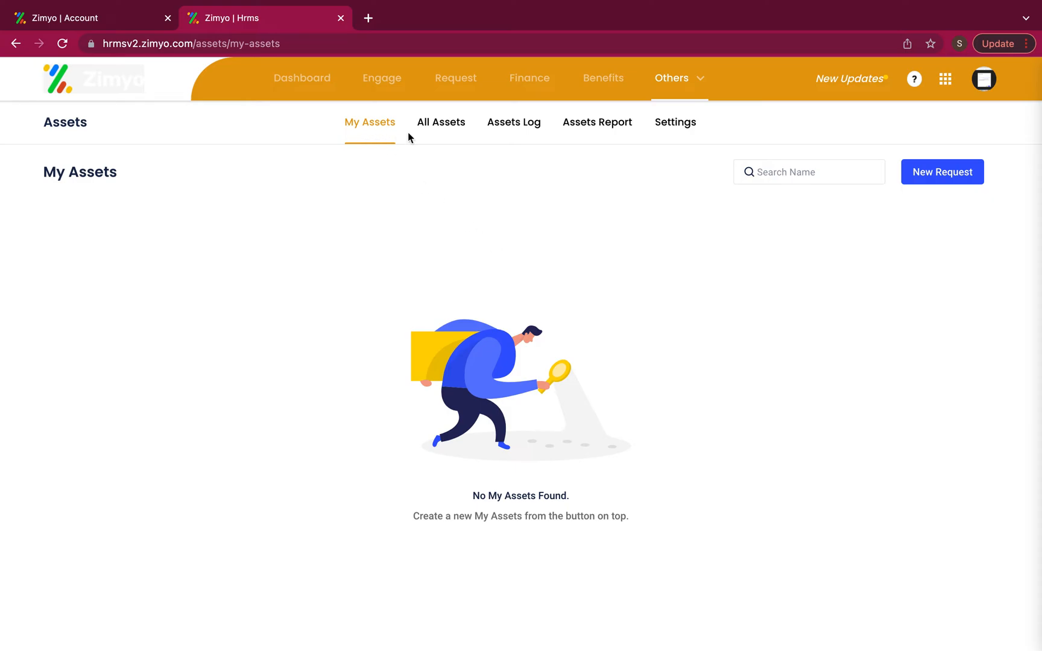
pyautogui.moveTo(443, 143)
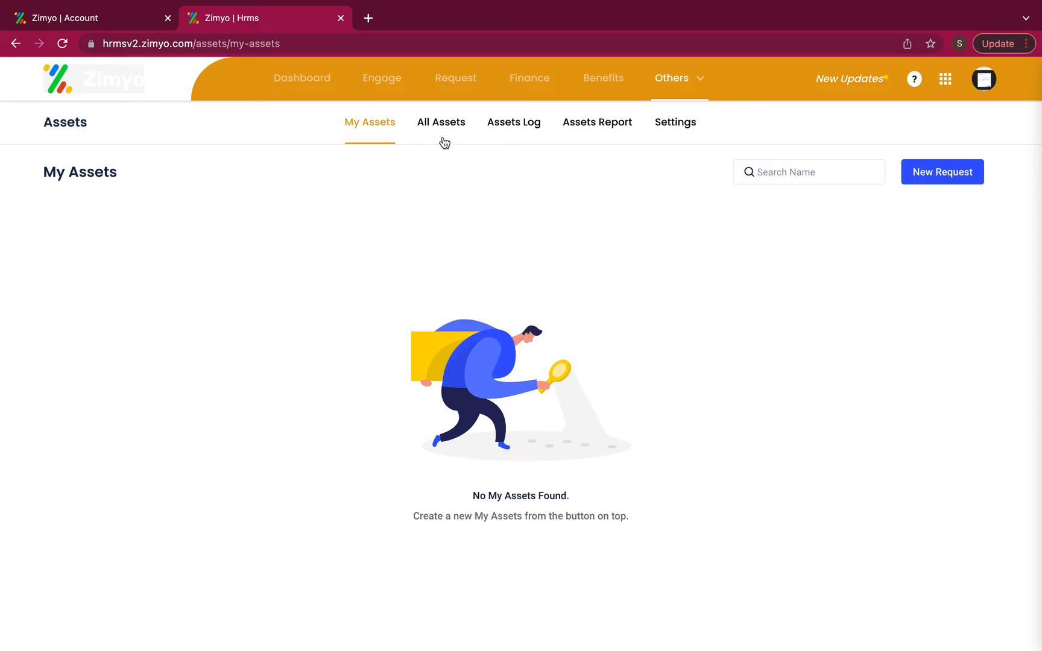
pyautogui.moveTo(519, 135)
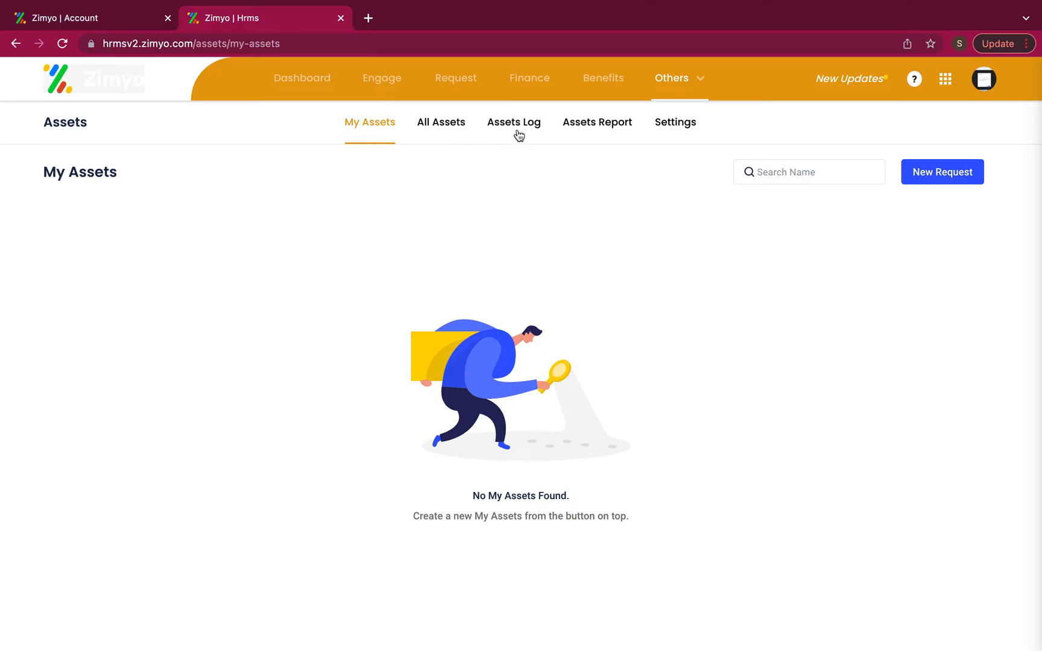
pyautogui.moveTo(598, 138)
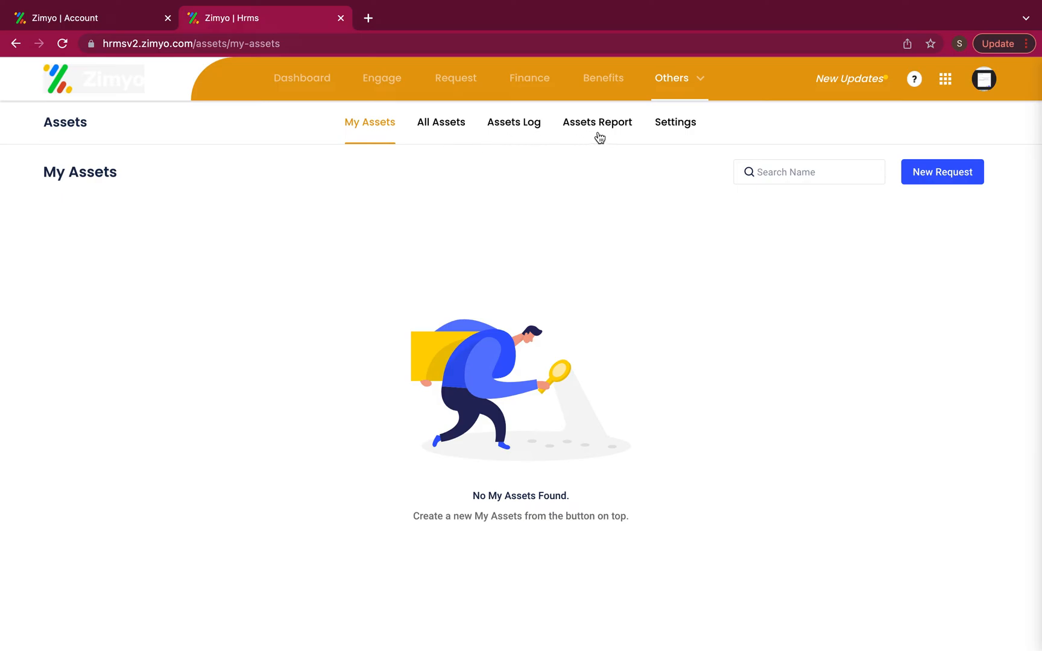
pyautogui.moveTo(675, 138)
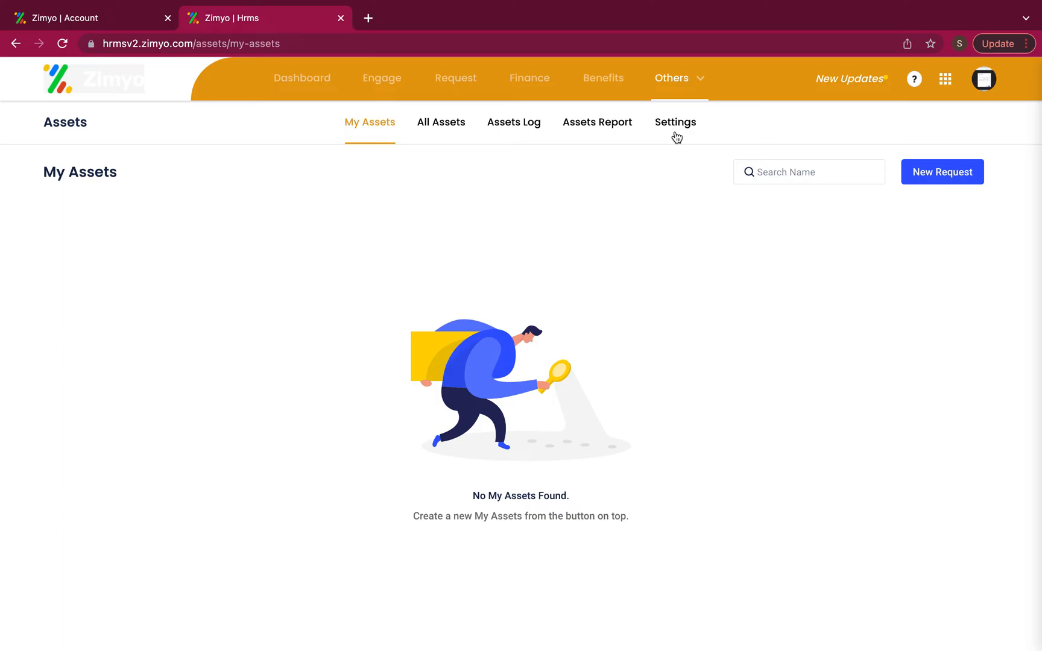
pyautogui.moveTo(370, 133)
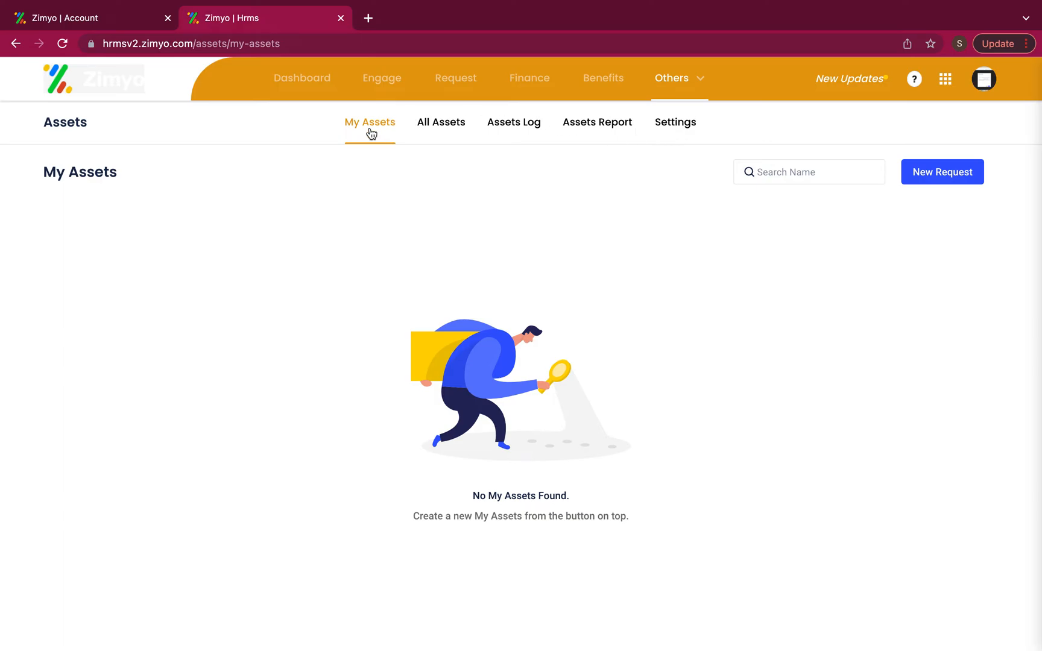
pyautogui.moveTo(374, 256)
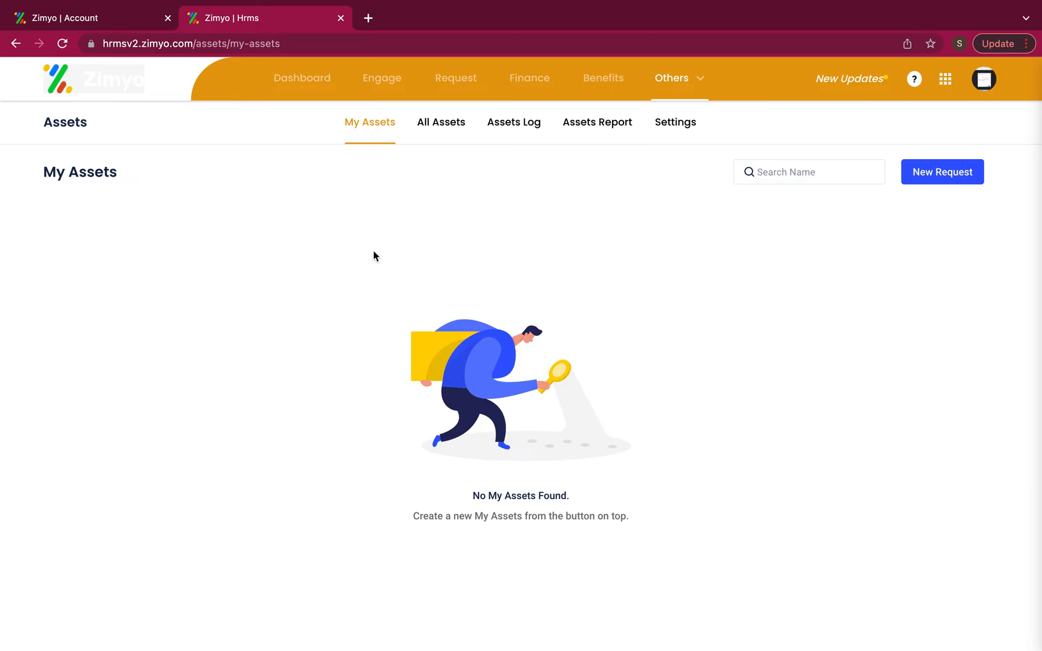
pyautogui.moveTo(549, 238)
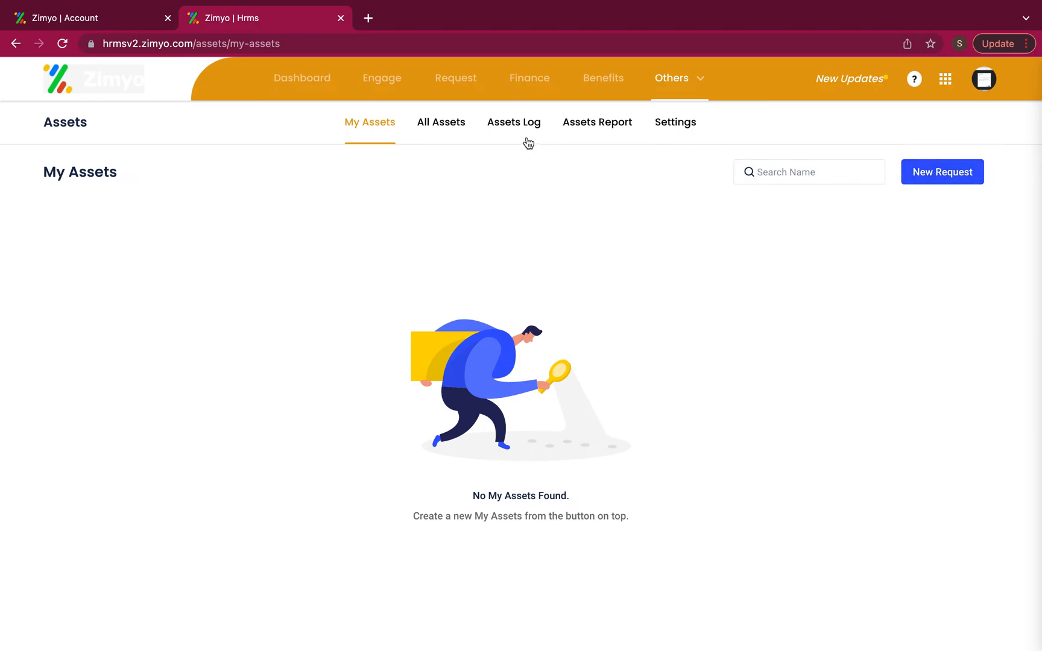
# Switch from My Assets to the All Assets list of six company assets
pyautogui.click(440, 121)
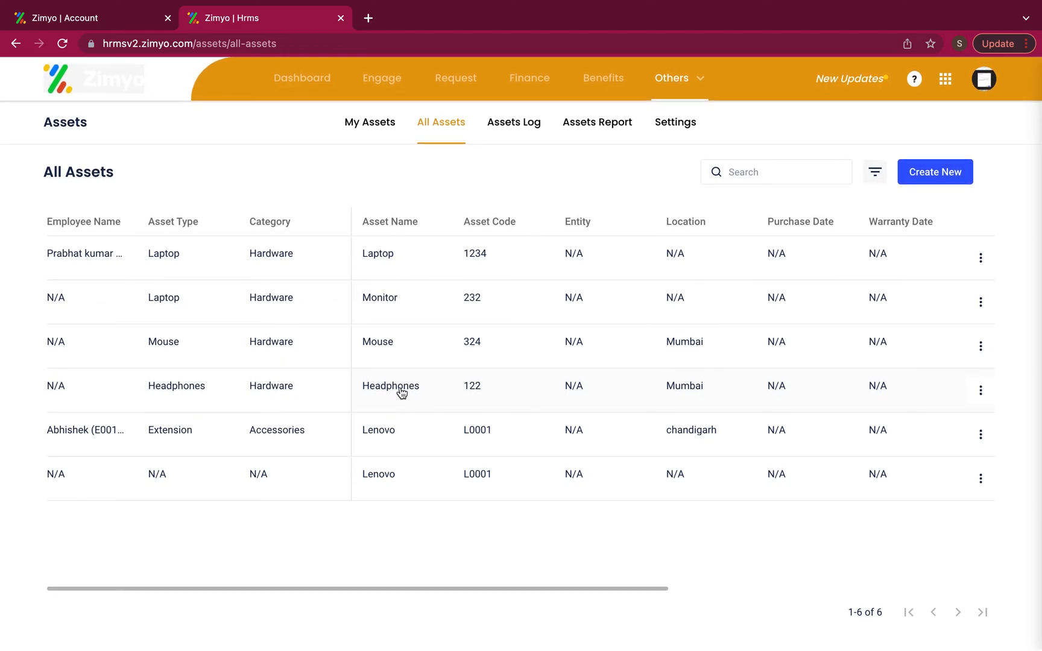
pyautogui.moveTo(864, 219)
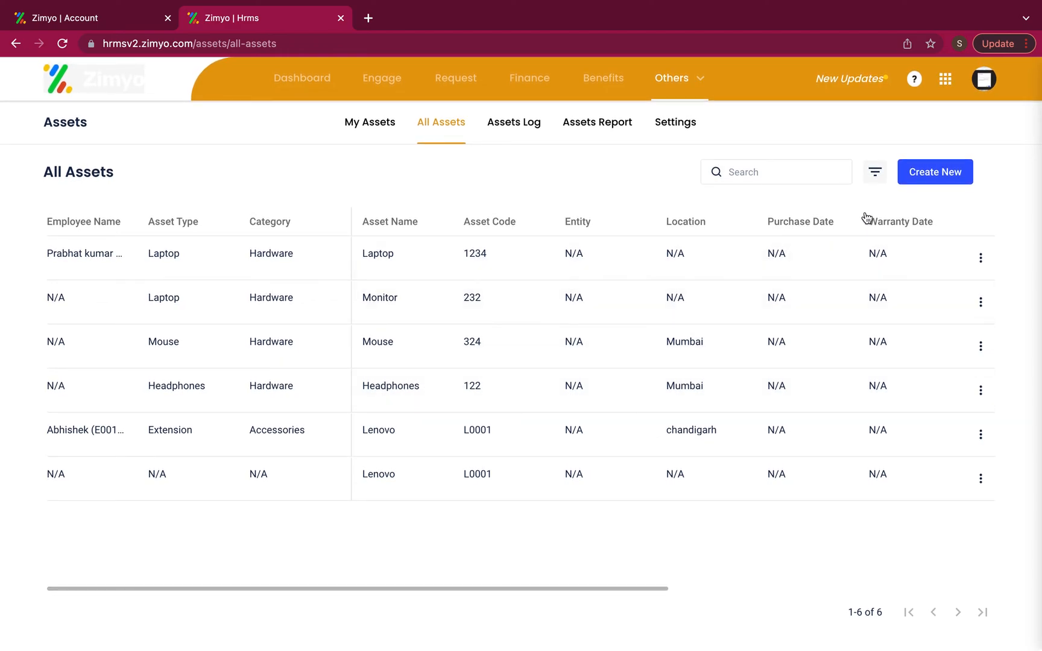
# View the Create New options (Add Manually, Bulk Upload), then show the 15-entry Assets Log
pyautogui.click(934, 171)
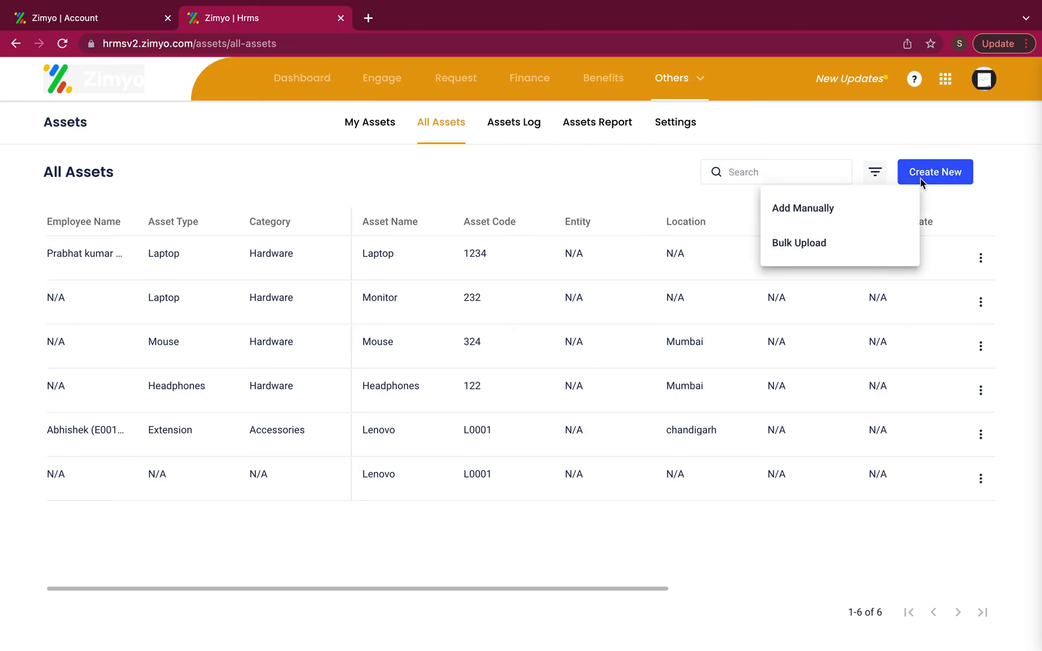
pyautogui.moveTo(798, 242)
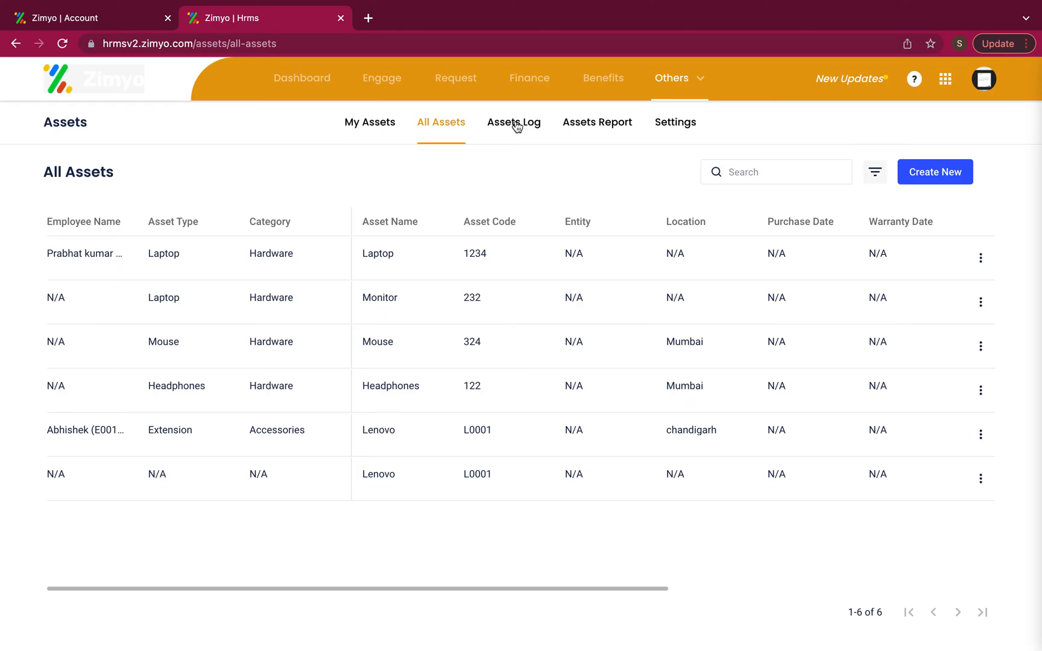
pyautogui.click(513, 121)
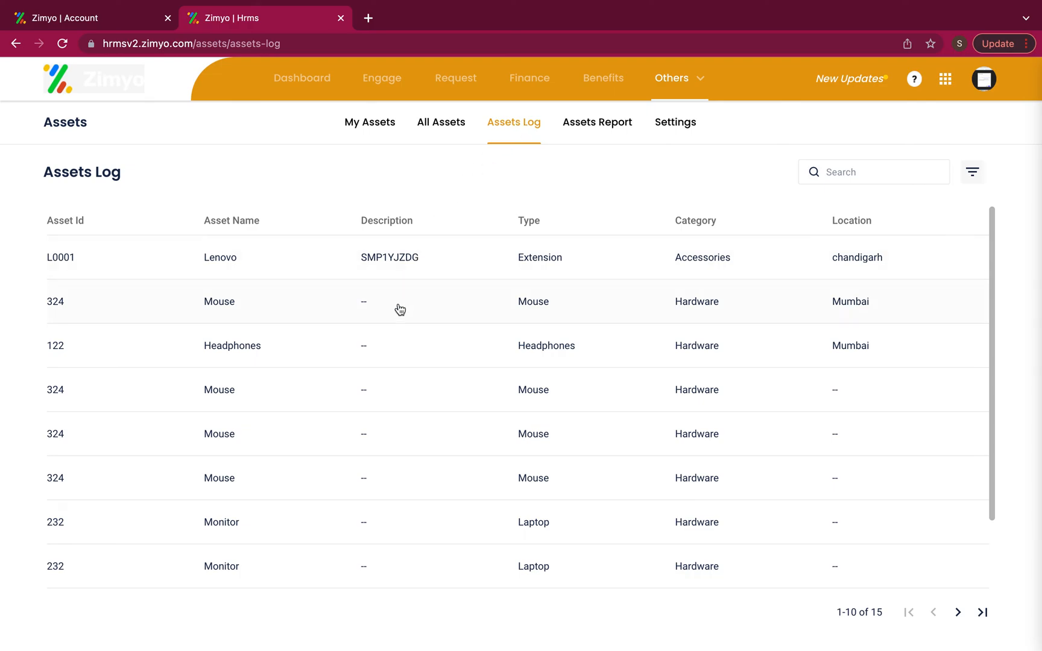
# Show the Assets Report page, which has no reports yet
pyautogui.click(595, 122)
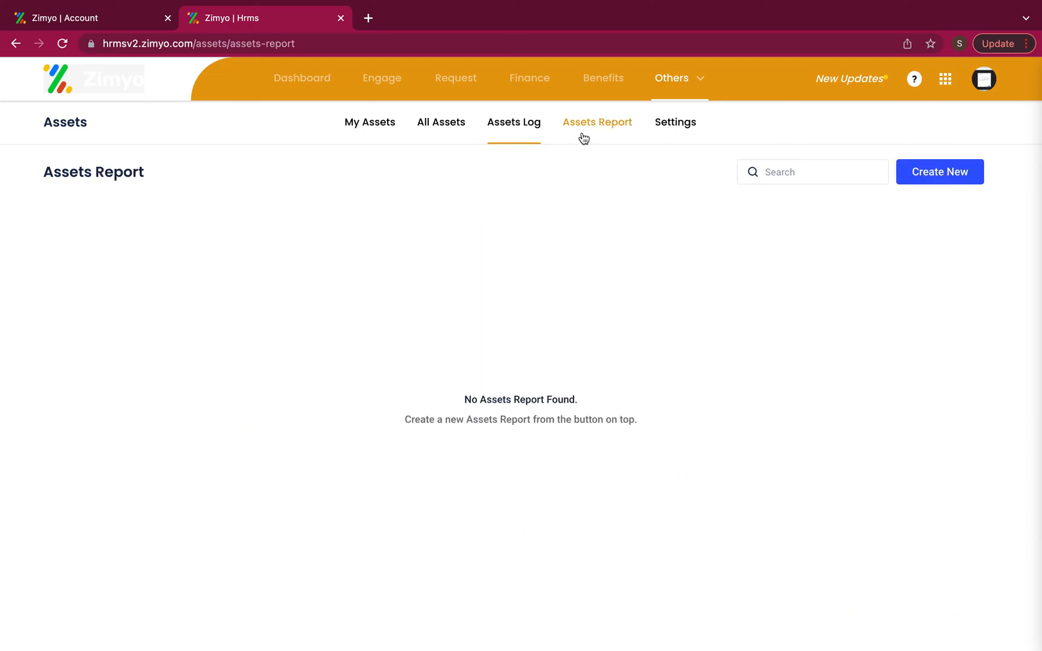
pyautogui.click(597, 122)
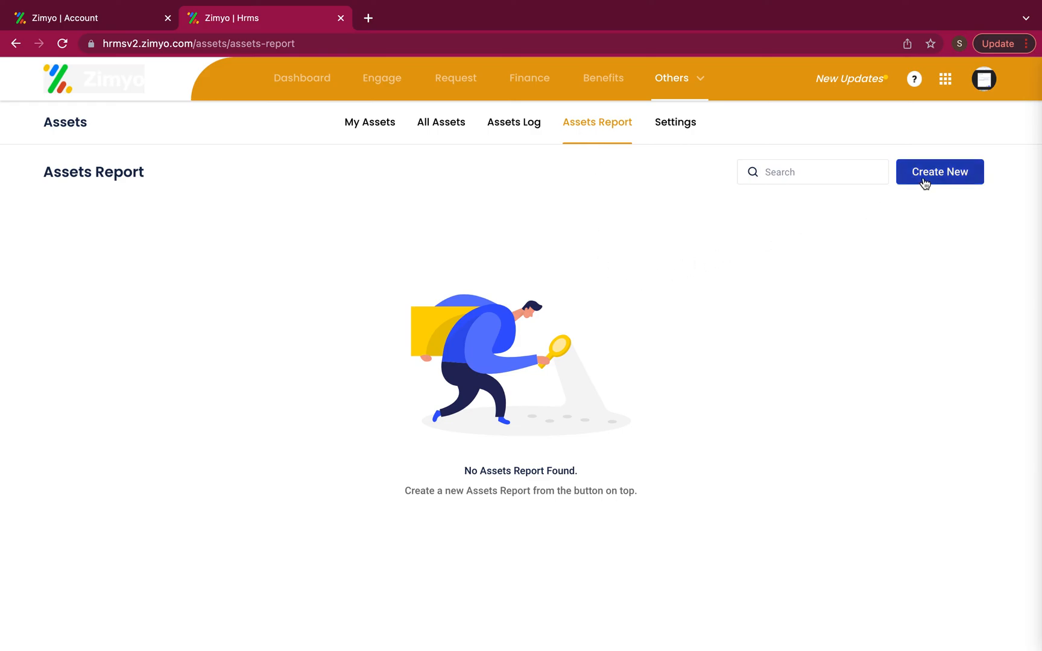
pyautogui.moveTo(930, 183)
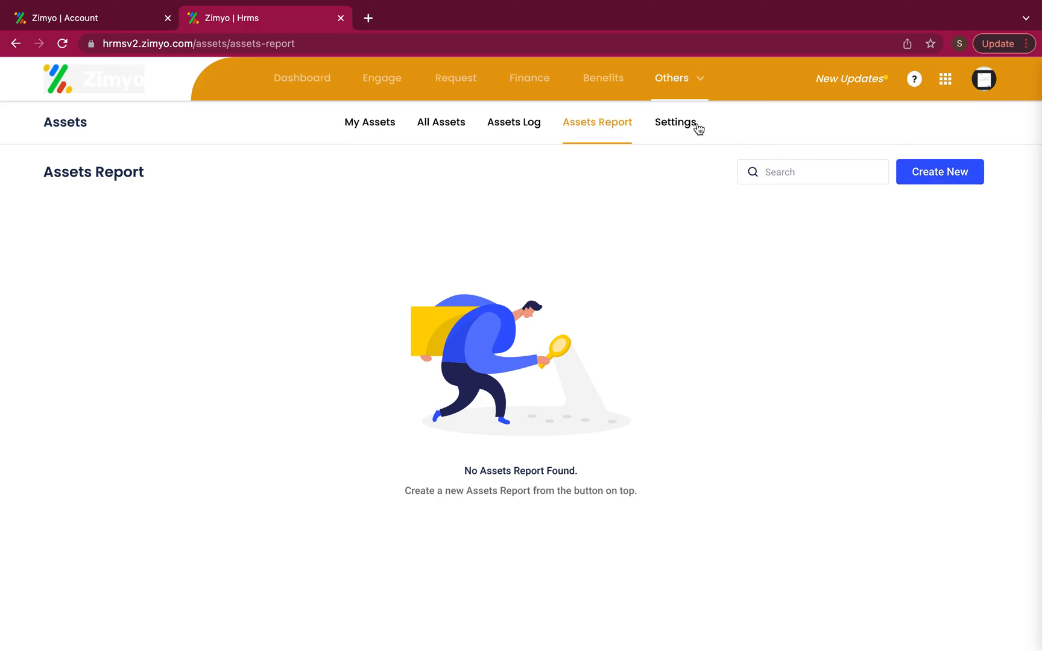
# View the Hardware and Accessories categories in Settings and reveal Edit Category for Hardware
pyautogui.click(674, 121)
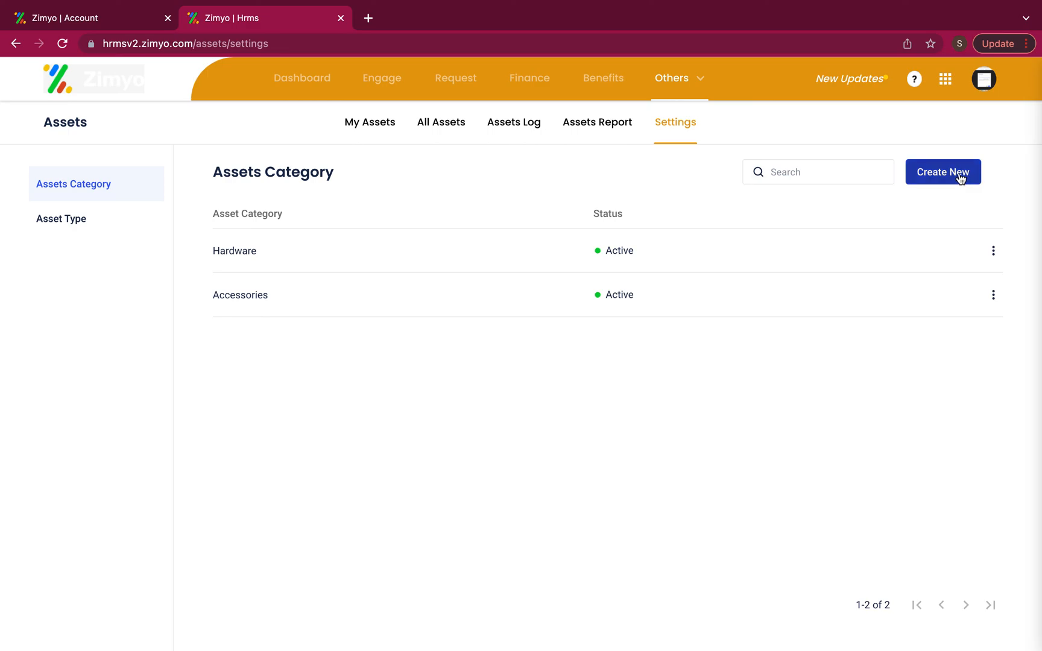
pyautogui.moveTo(997, 230)
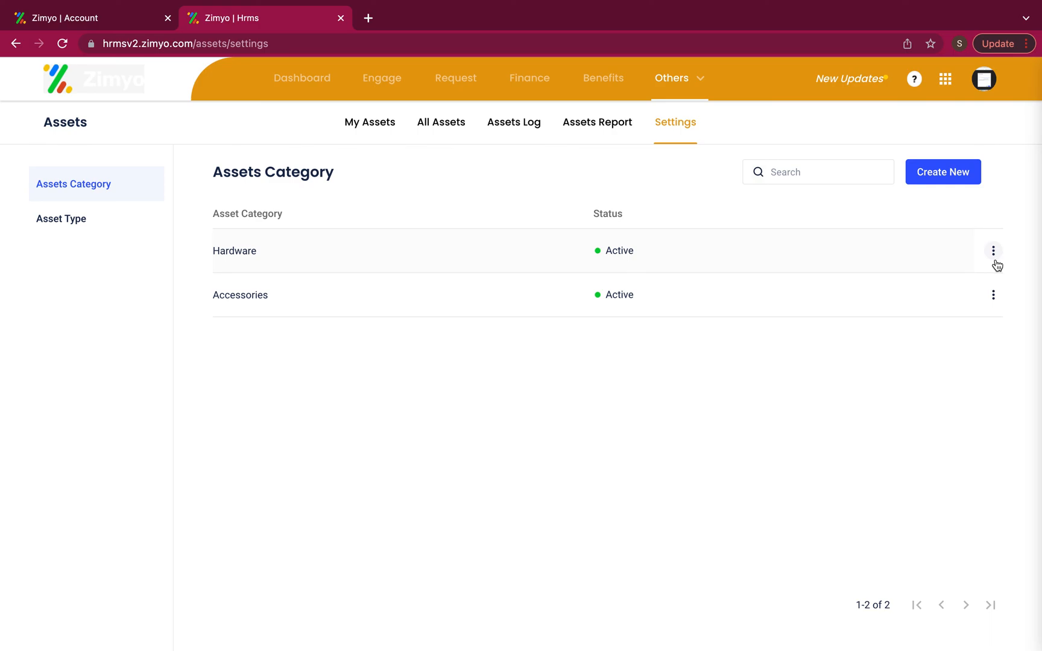
pyautogui.click(994, 251)
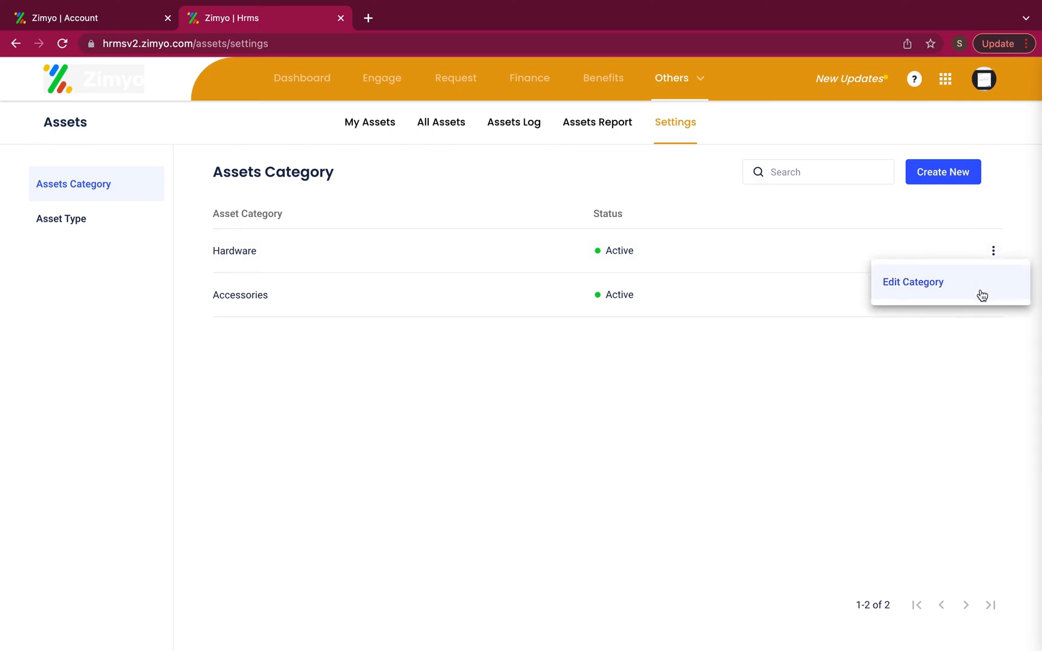